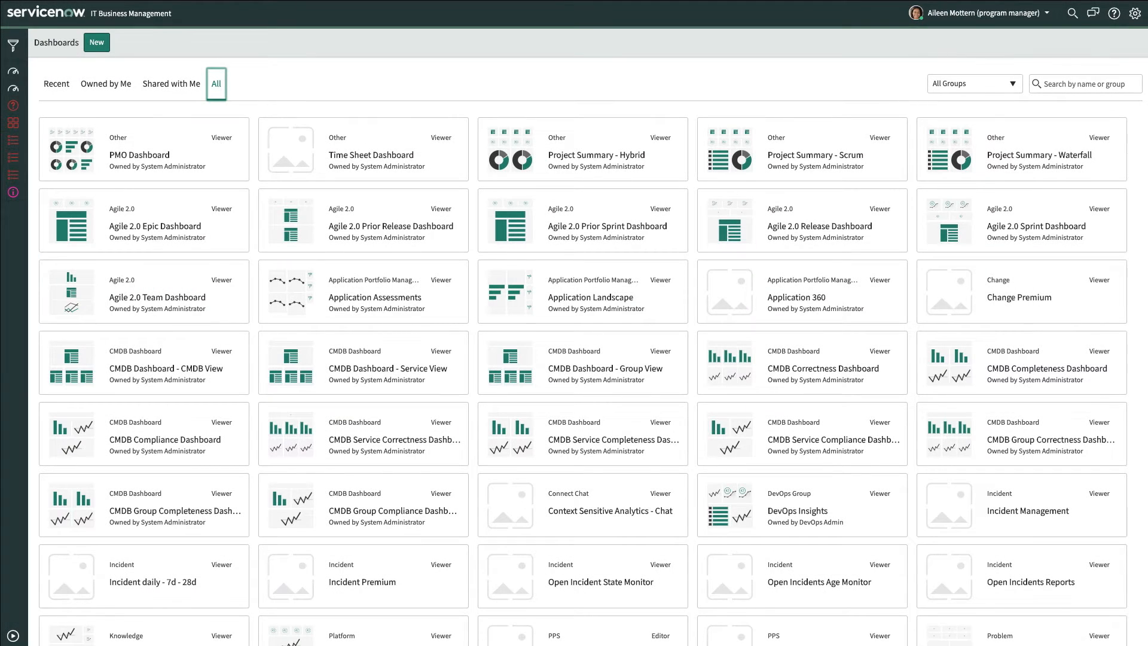
Filter the dashboards list to the Agile 2.0 group, leaving its six Agile dashboards
click(974, 83)
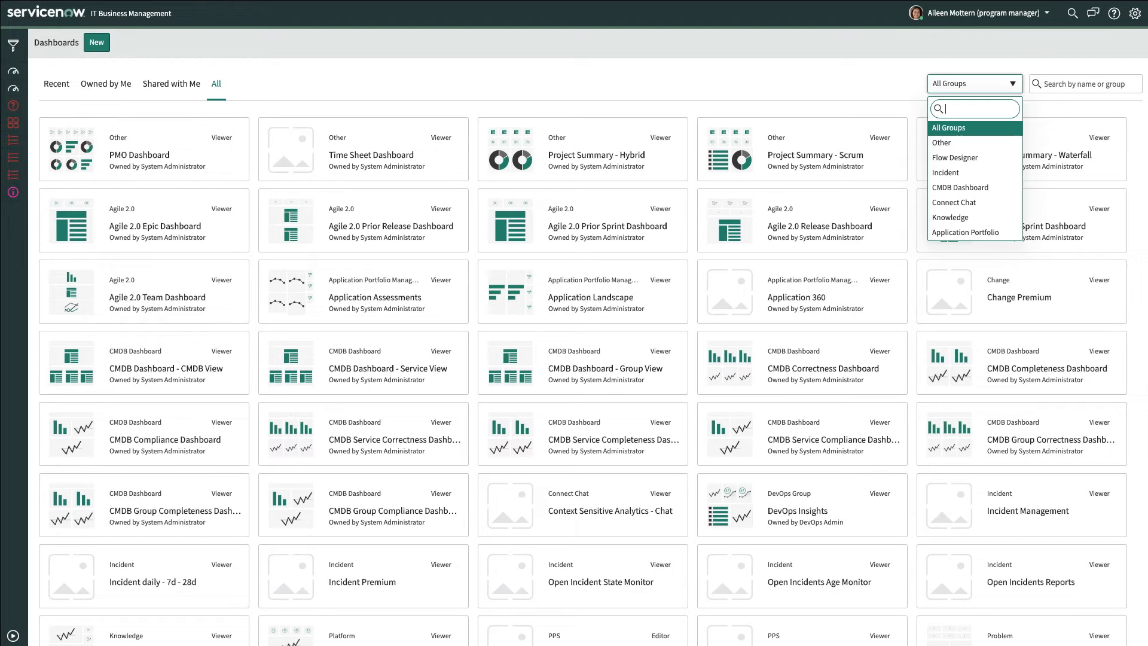
text(Agile)
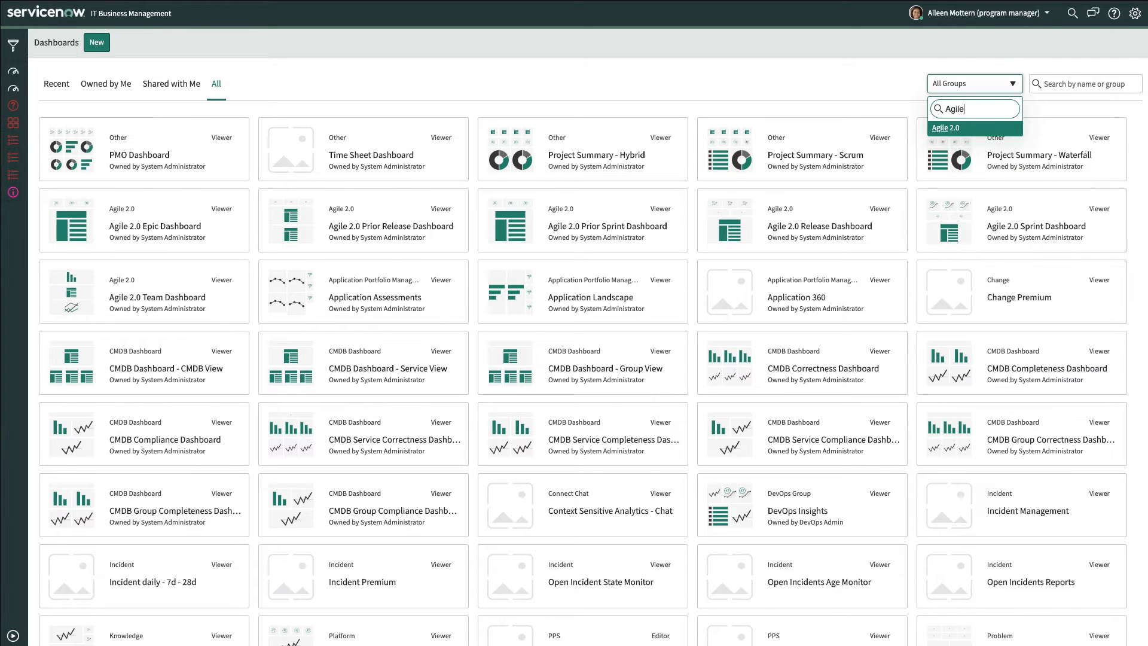
click(947, 128)
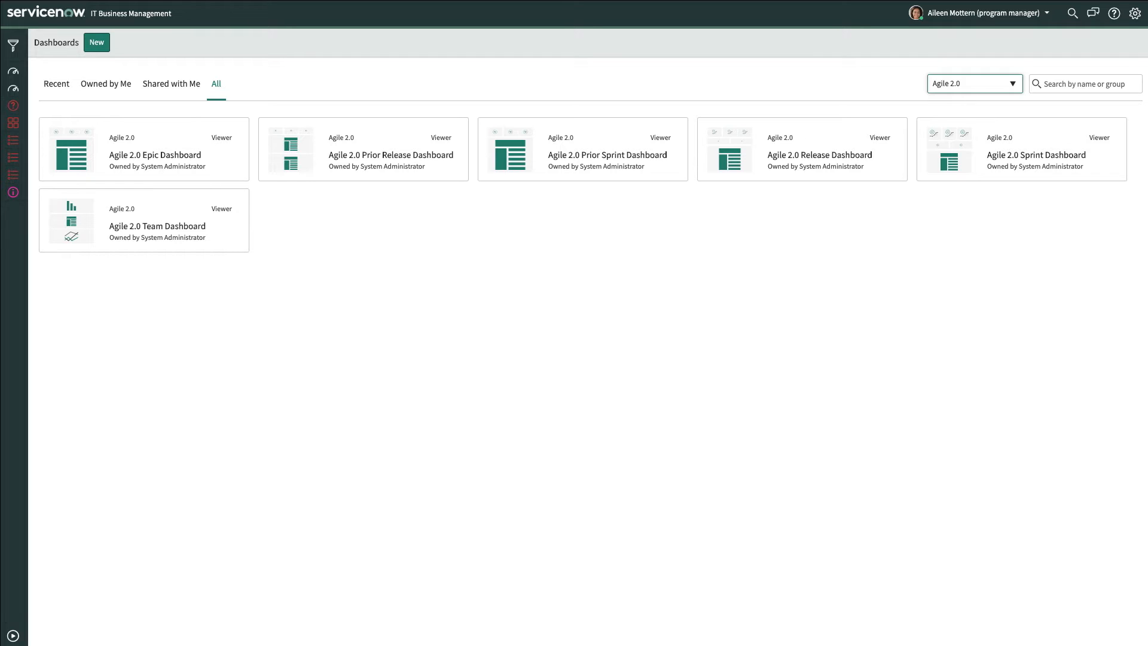
mouse_move(1030, 162)
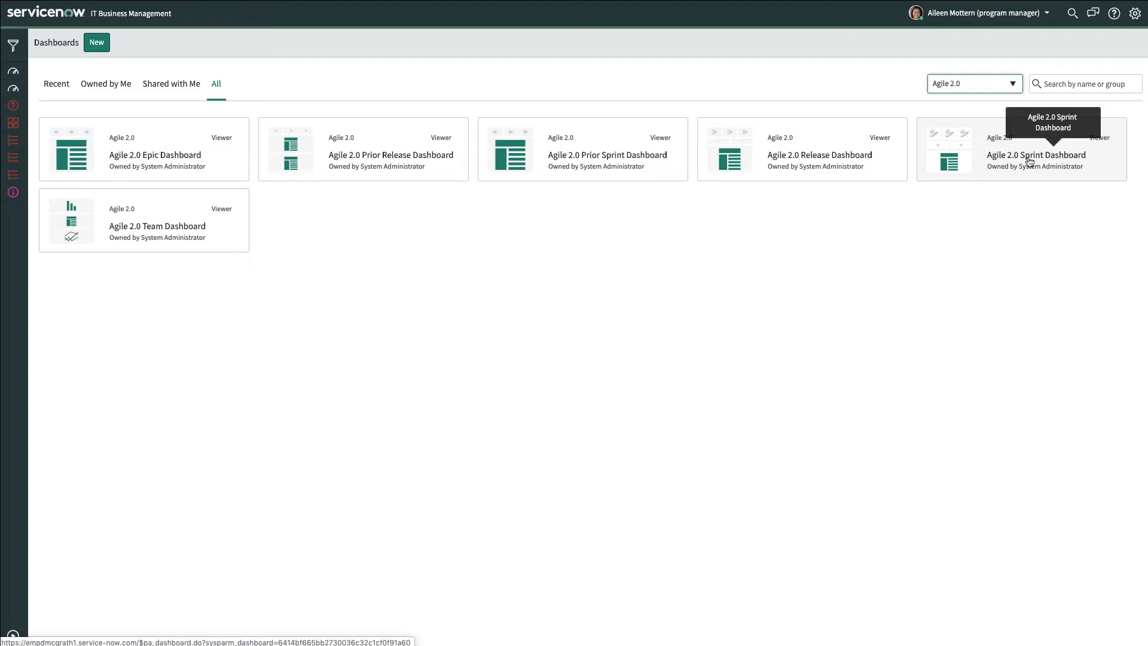
mouse_move(597, 163)
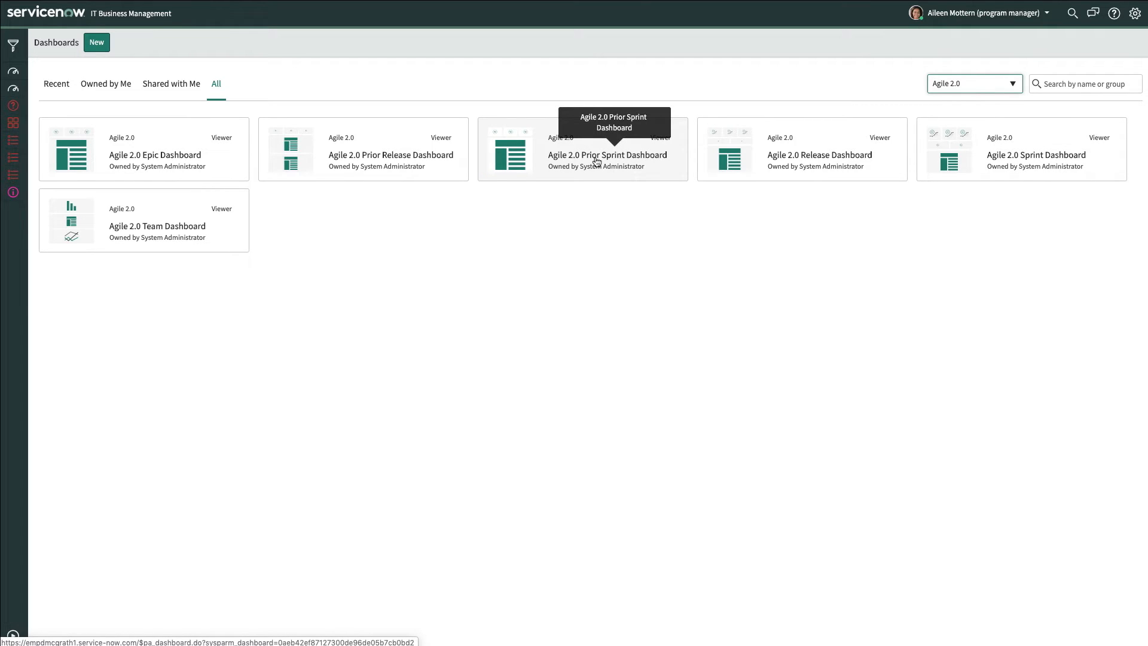
mouse_move(818, 167)
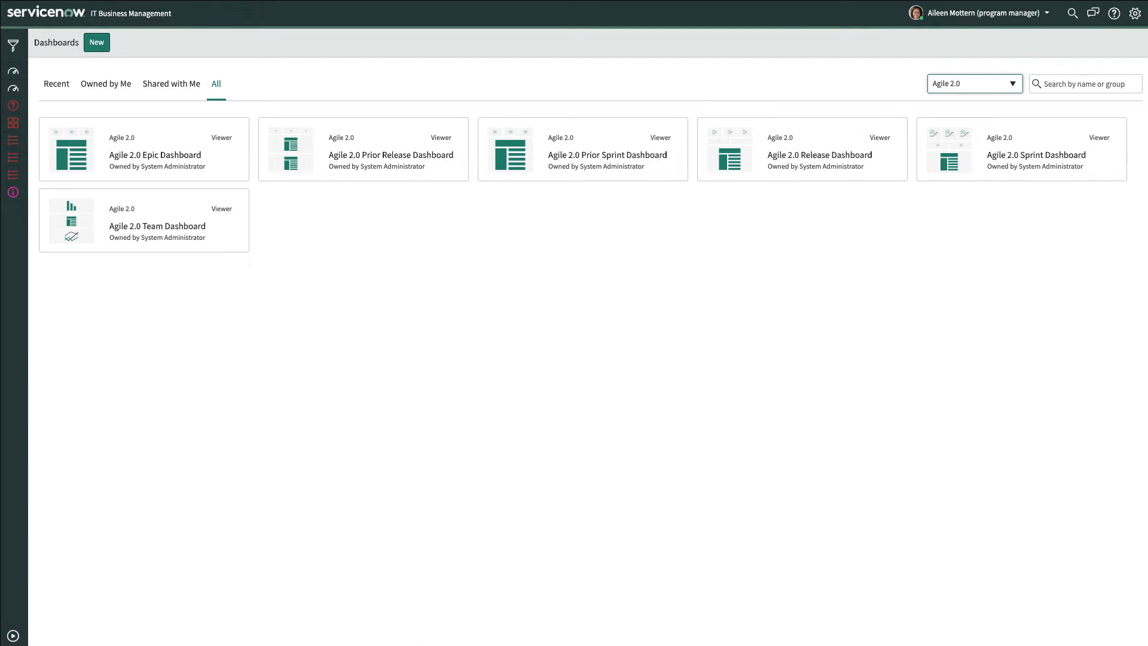
mouse_move(376, 157)
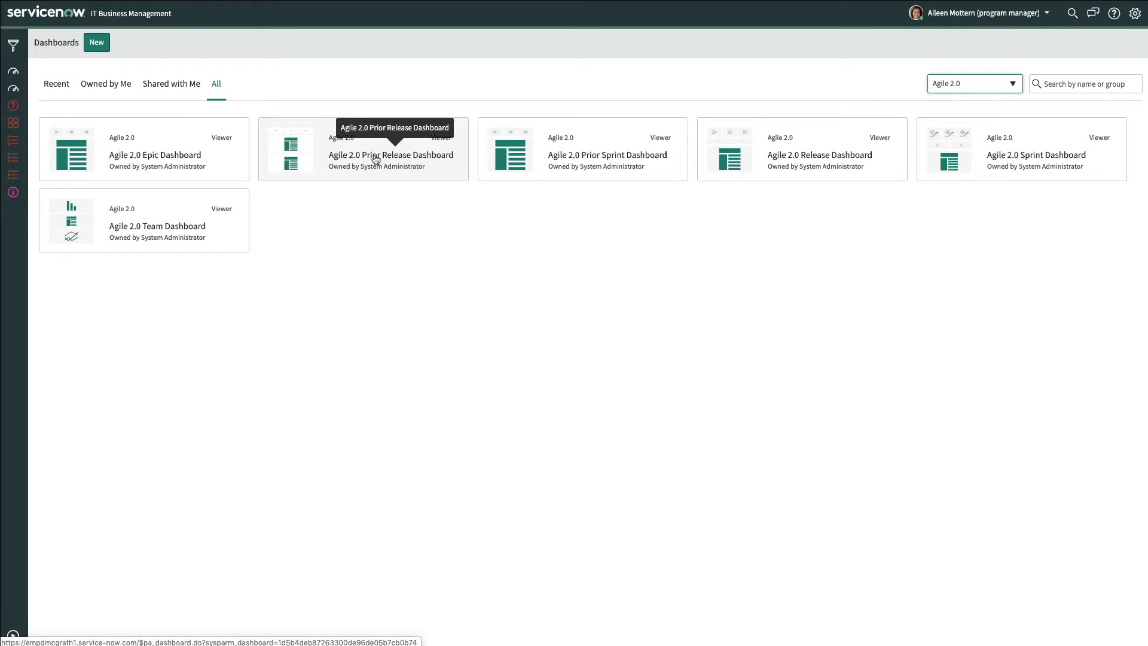
mouse_move(151, 230)
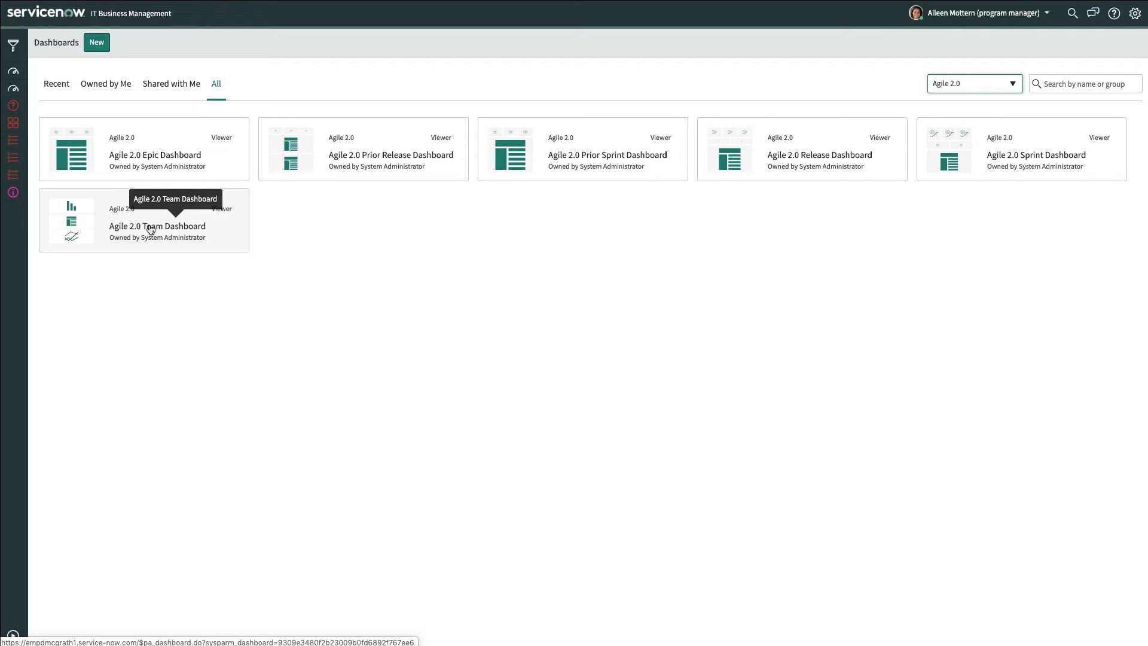
mouse_move(151, 163)
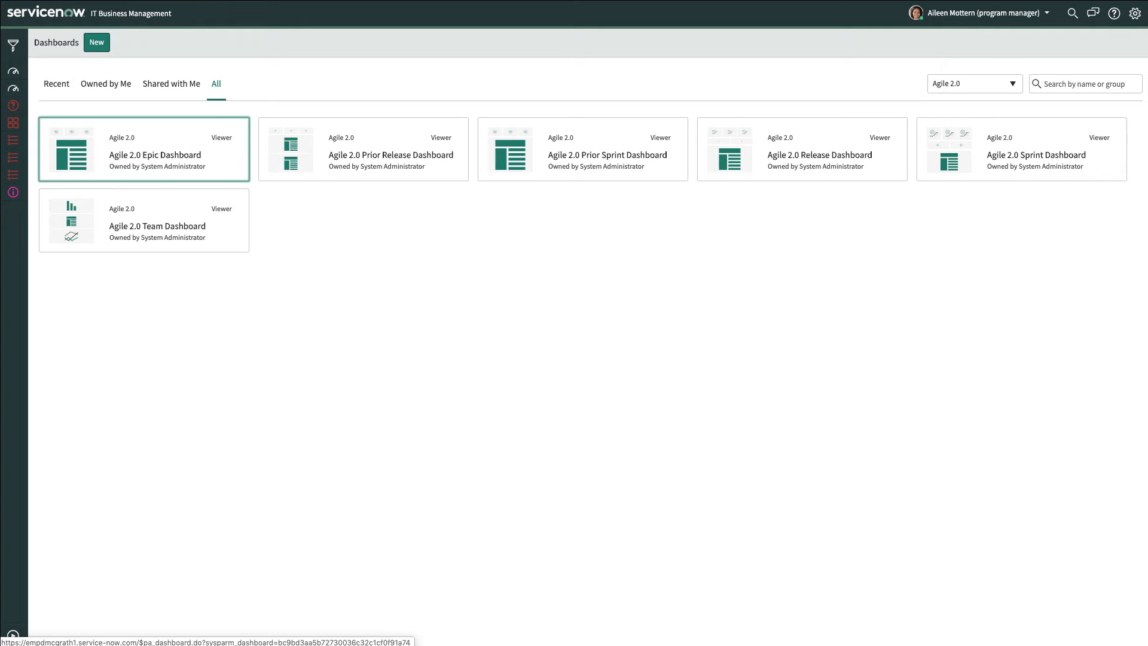
Bring up the Agile 2.0 Epic Dashboard for HR Core Setup with its story counts and burnup chart
click(143, 149)
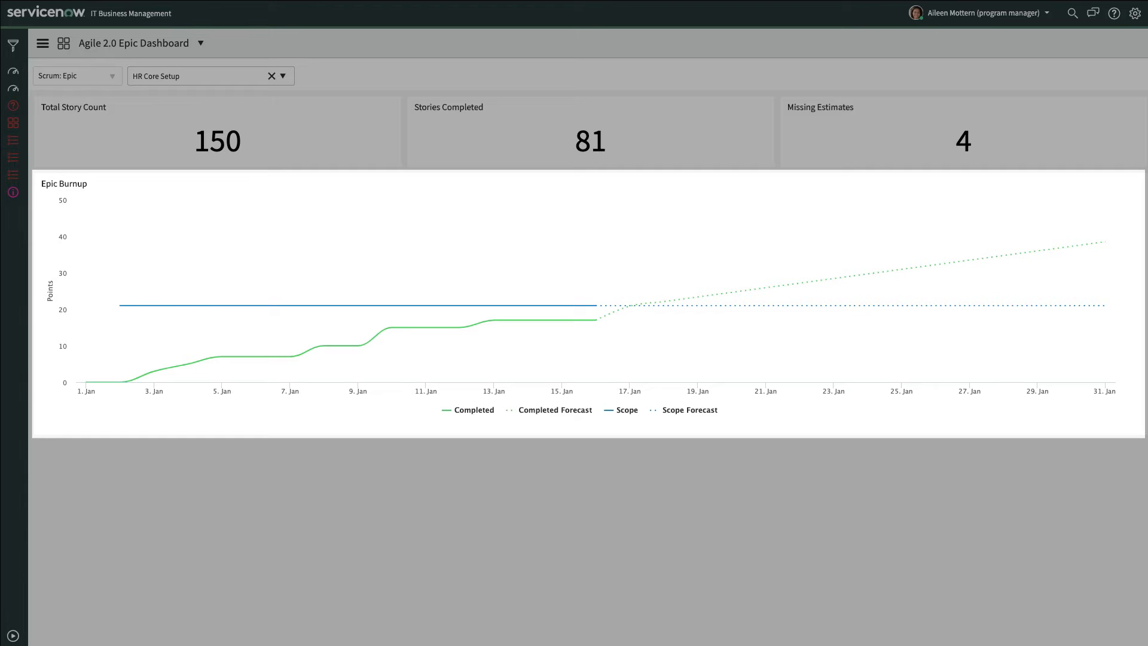
Switch the epic filter from HR Core Setup to HR Survey Management: 8 stories, 2 completed, 0 missing estimates
click(283, 75)
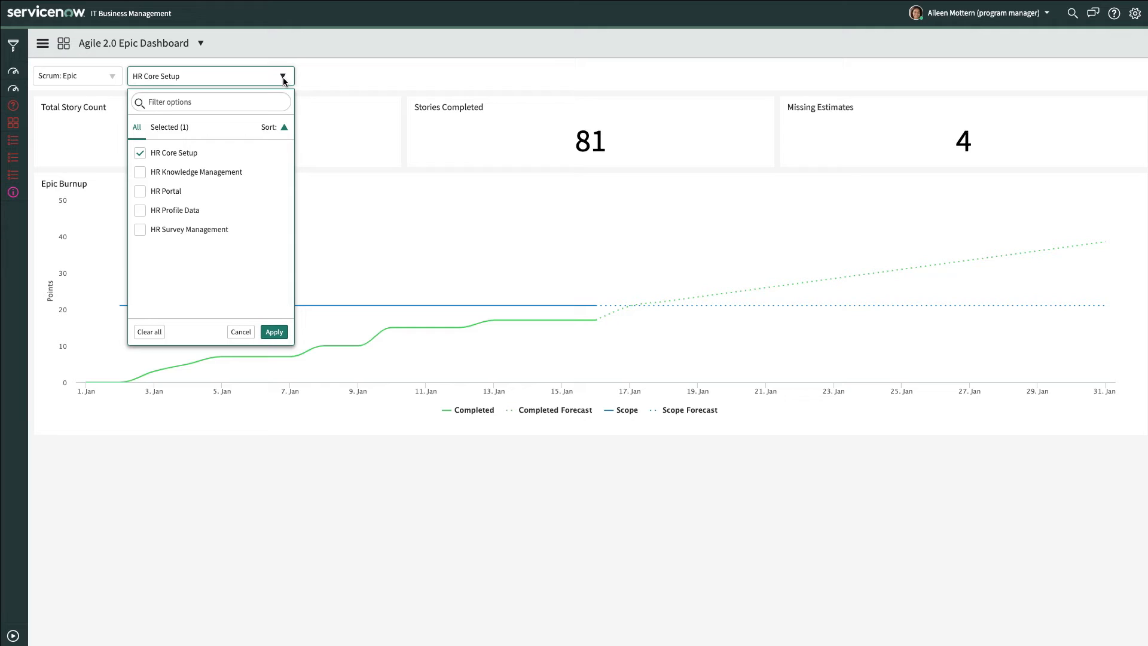
mouse_move(284, 79)
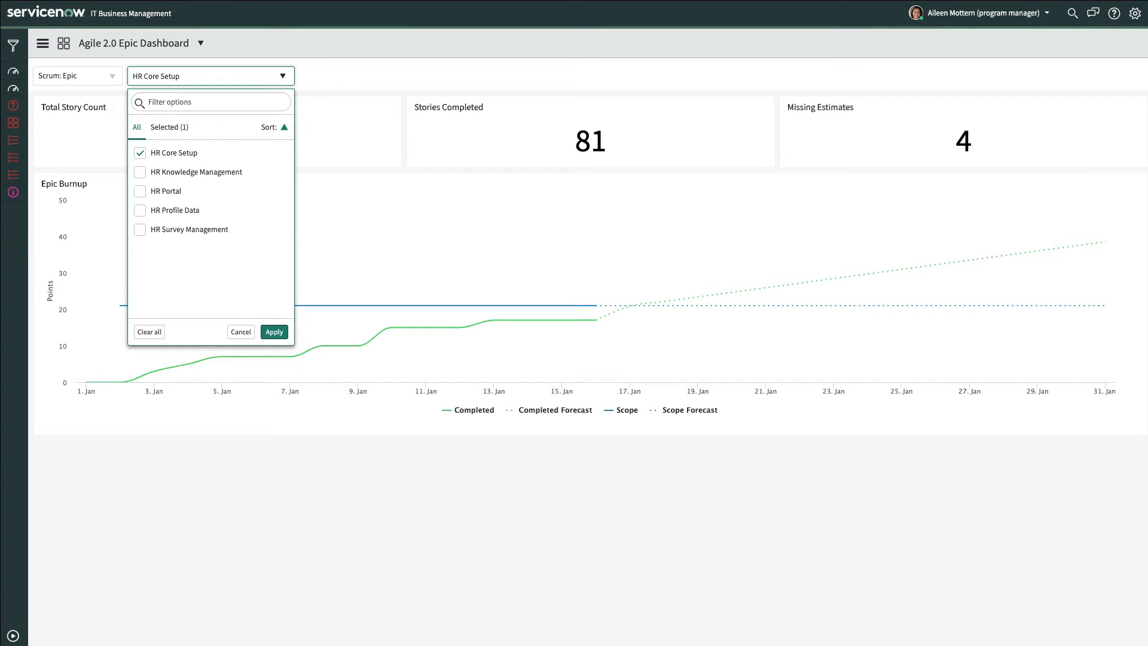
click(139, 229)
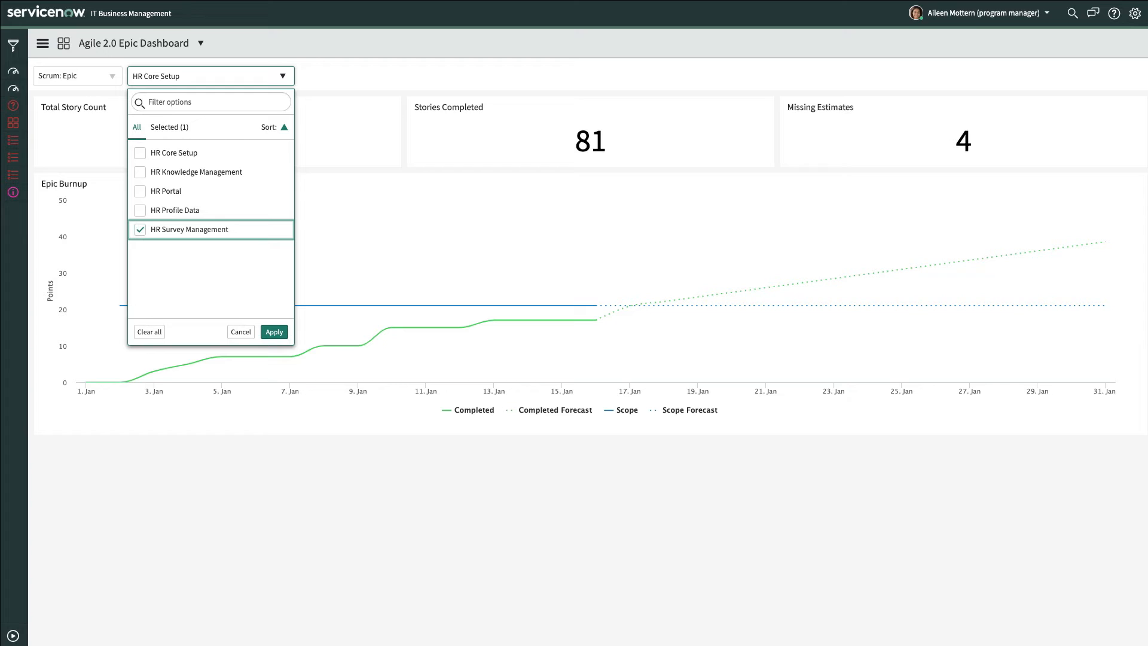
click(274, 332)
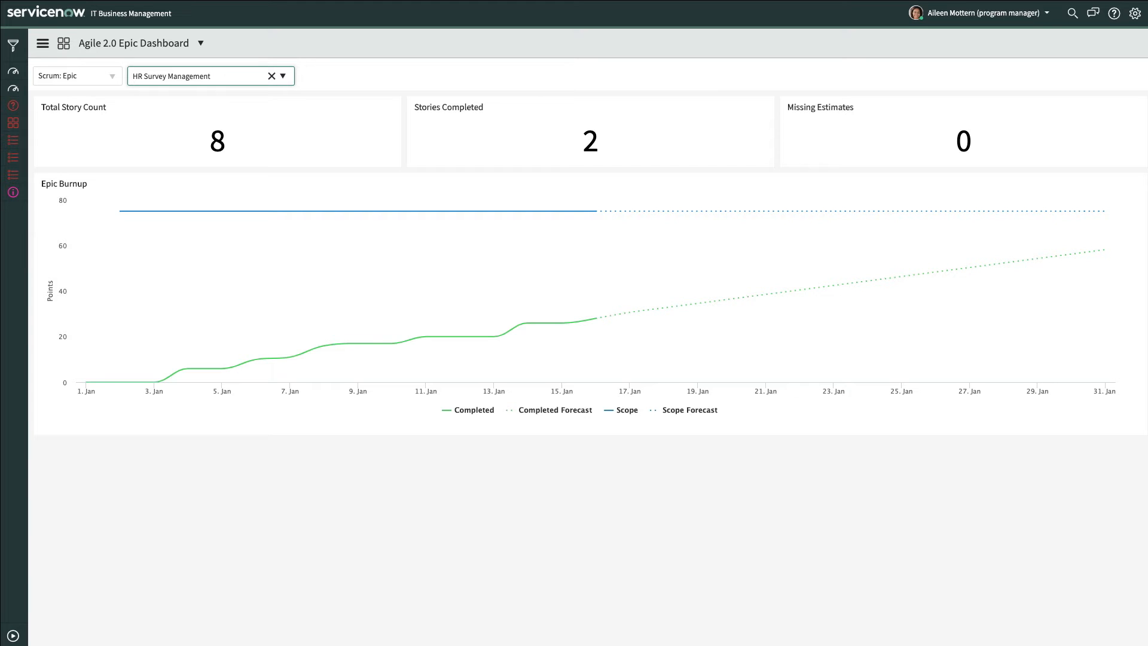
mouse_move(216, 141)
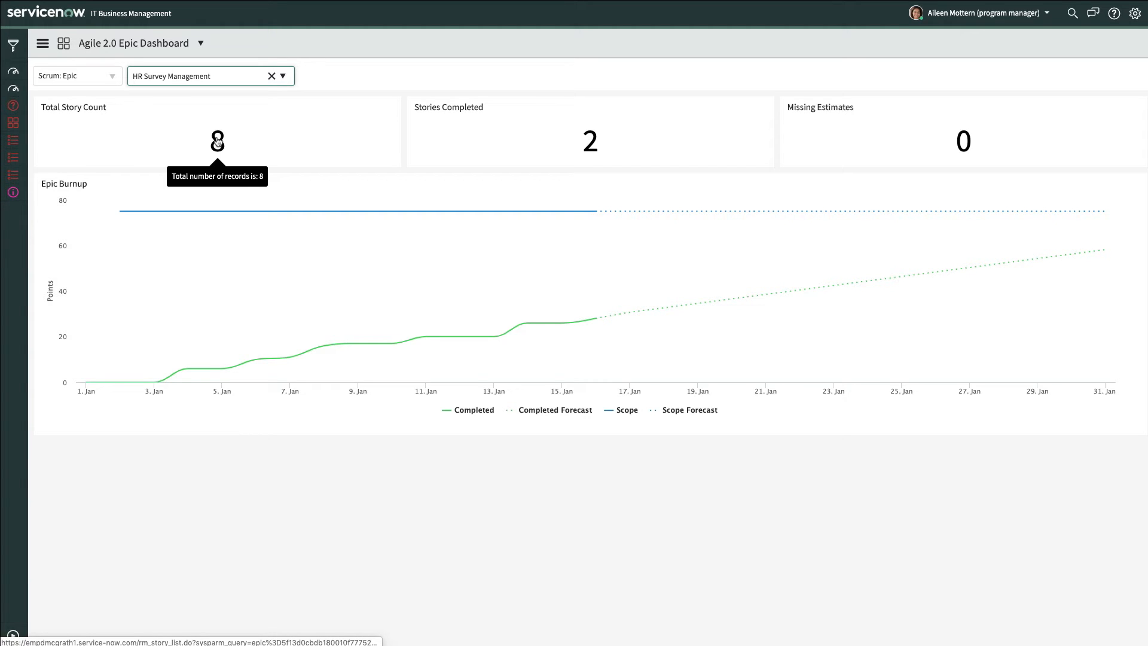
List the eight stories behind Total Story Count, then return to the HR Survey Management dashboard
click(217, 140)
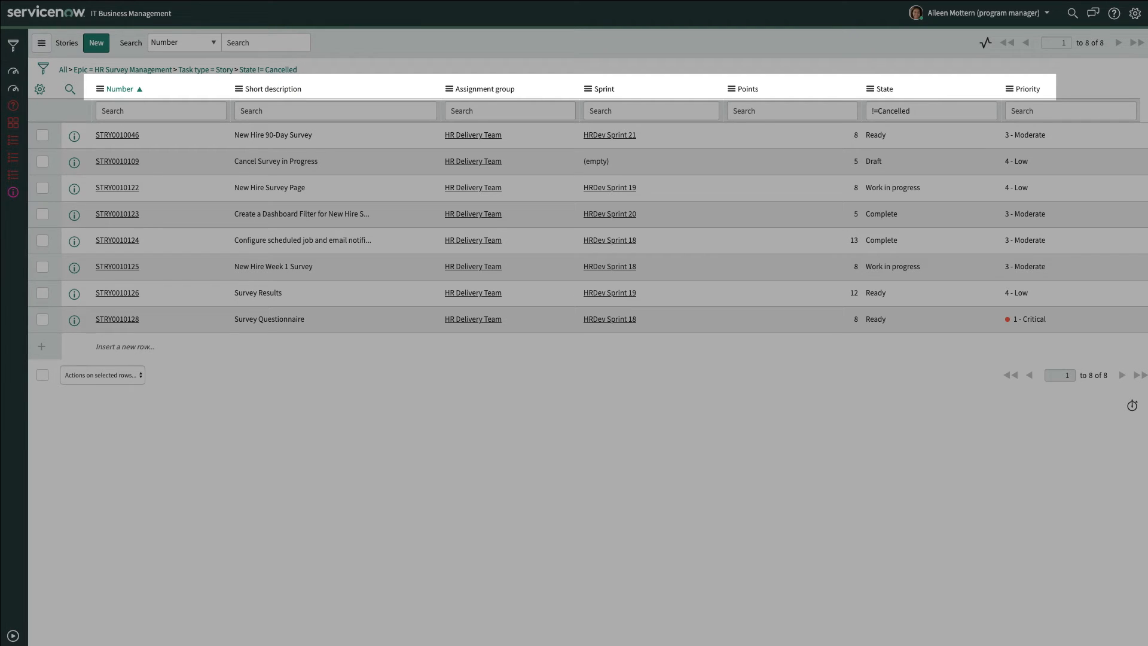
mouse_move(1026, 89)
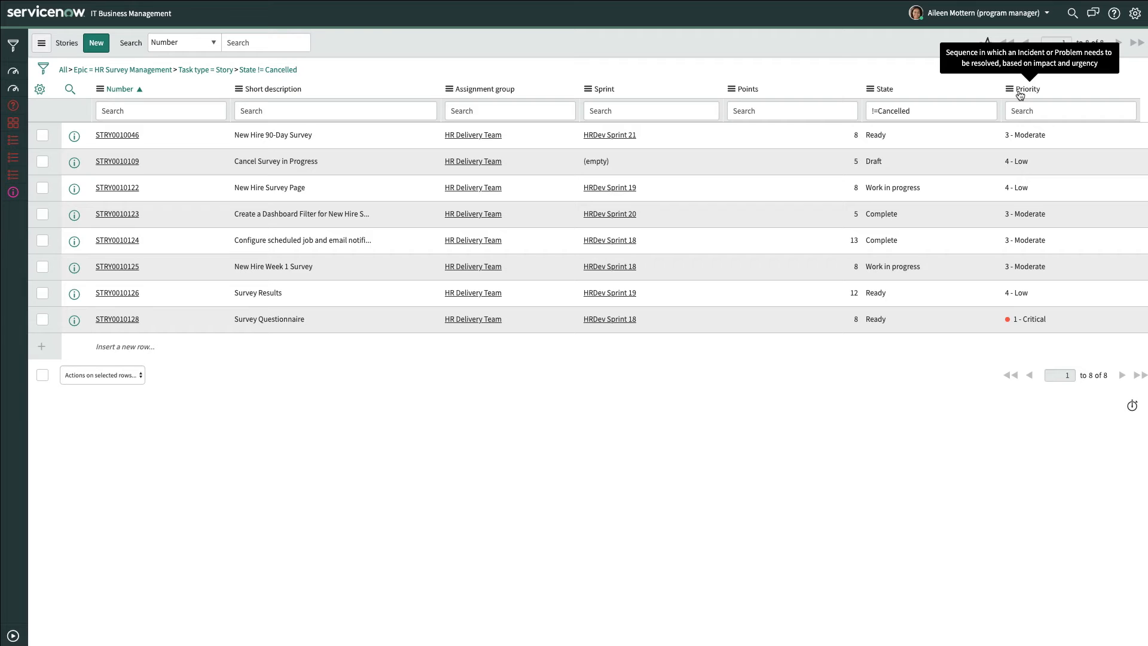
click(1027, 89)
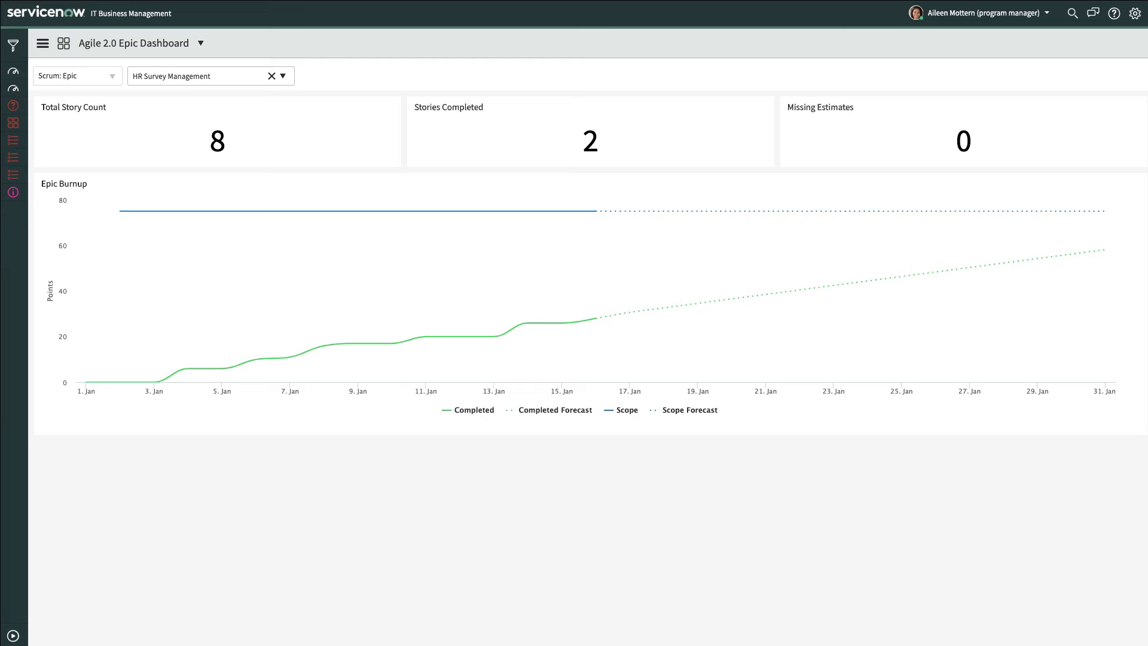
mouse_move(561, 211)
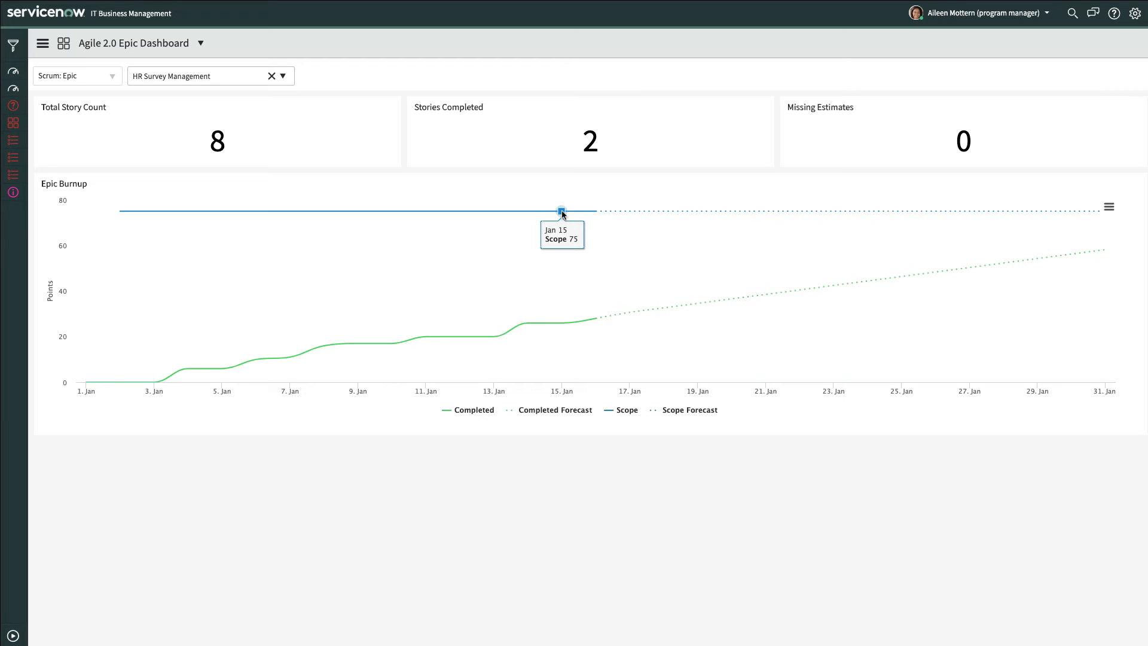
mouse_move(561, 323)
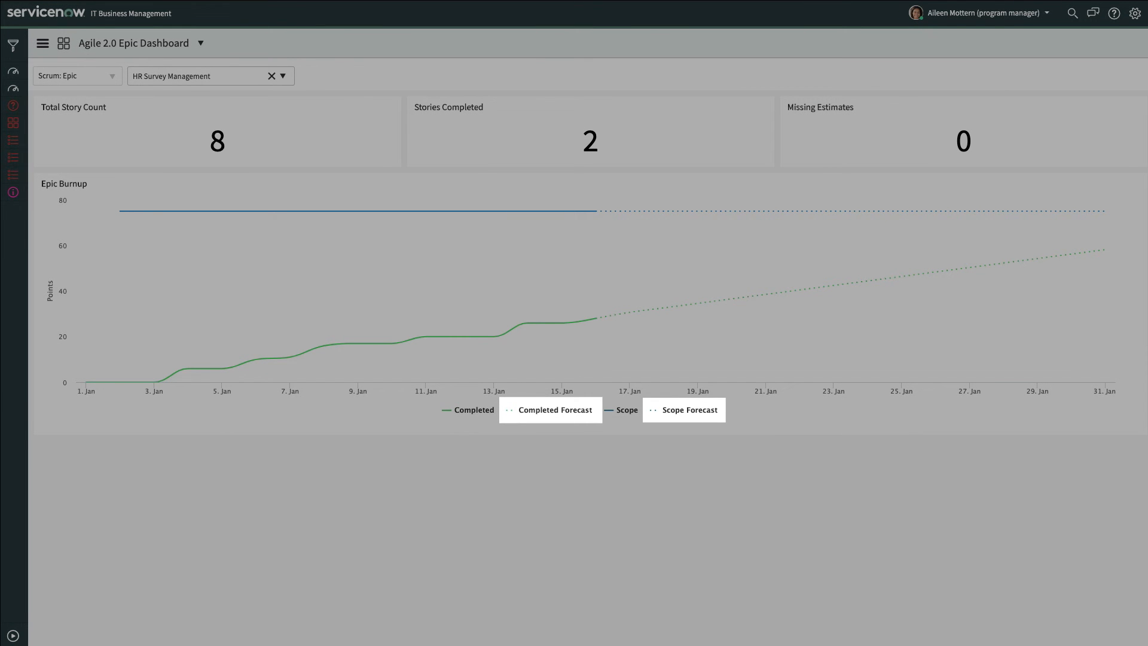
mouse_move(1101, 219)
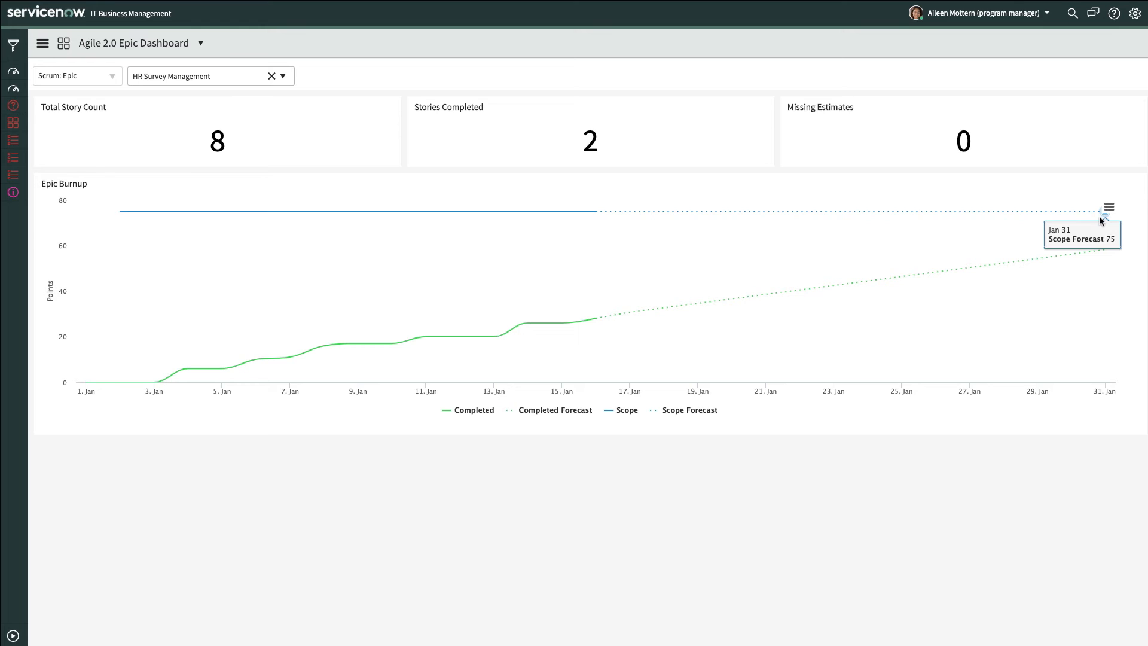
mouse_move(1106, 249)
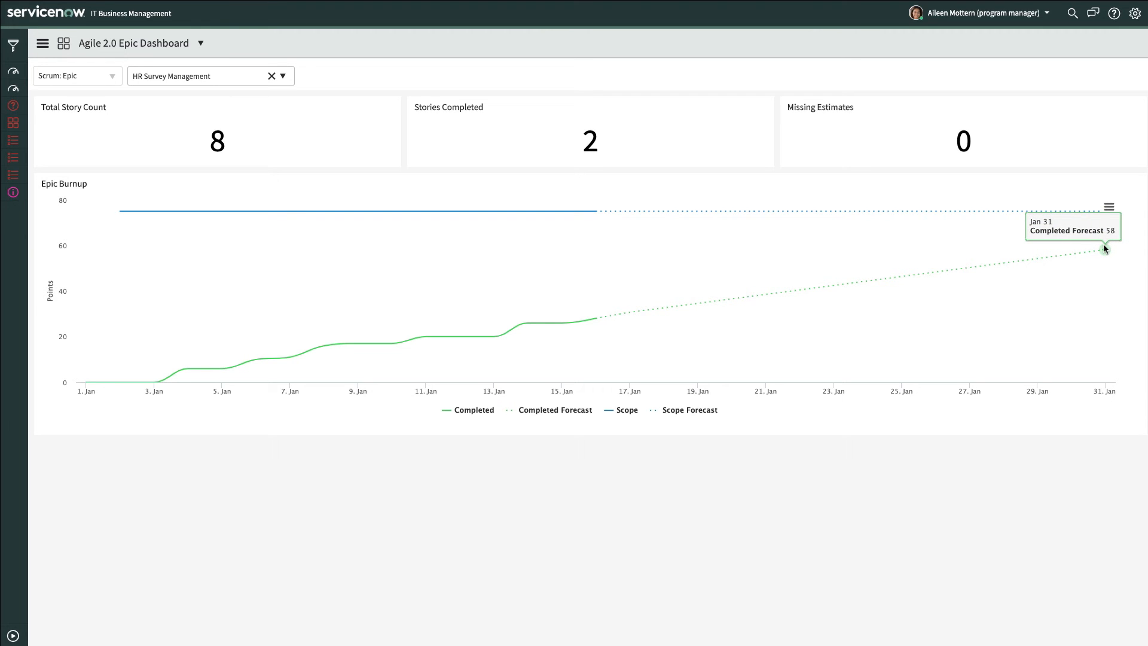